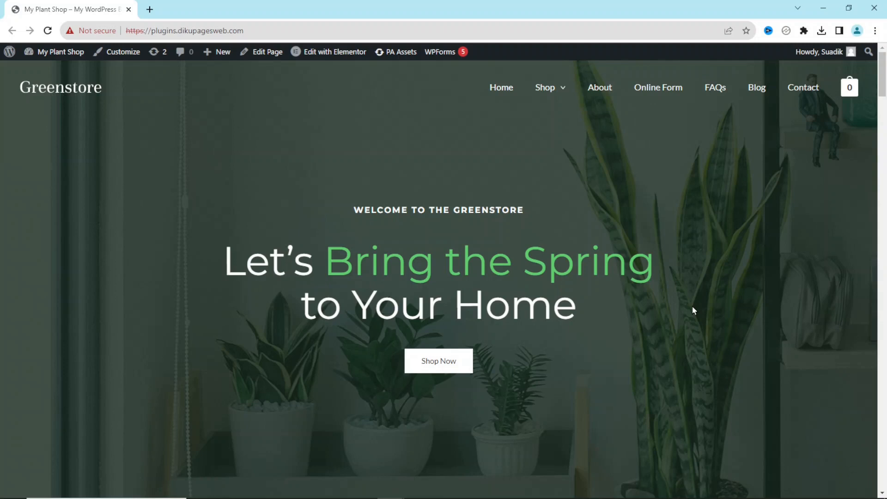
- Go from the My Plant Shop storefront to the admin Dashboard via the admin bar
scroll("down", 3)
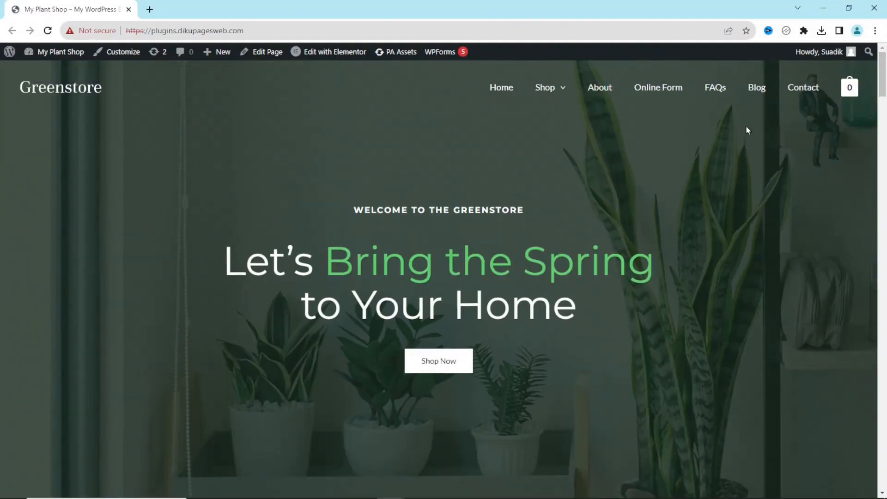
left_click(60, 52)
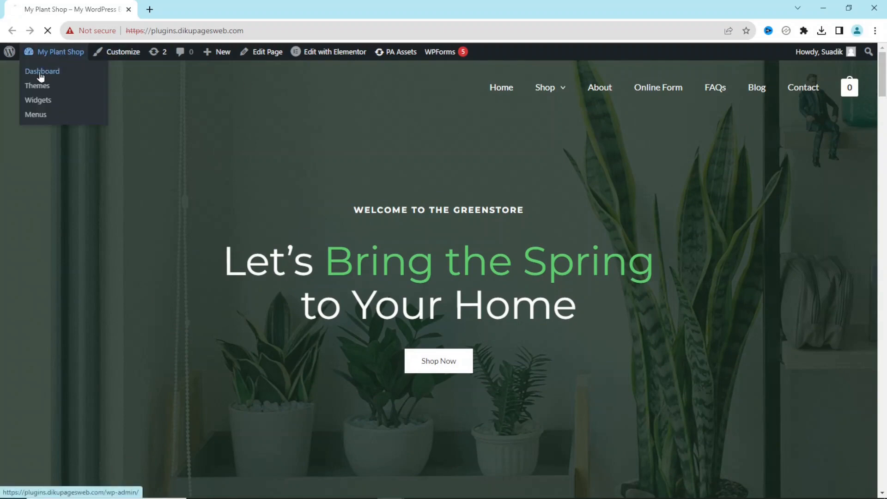
left_click(41, 71)
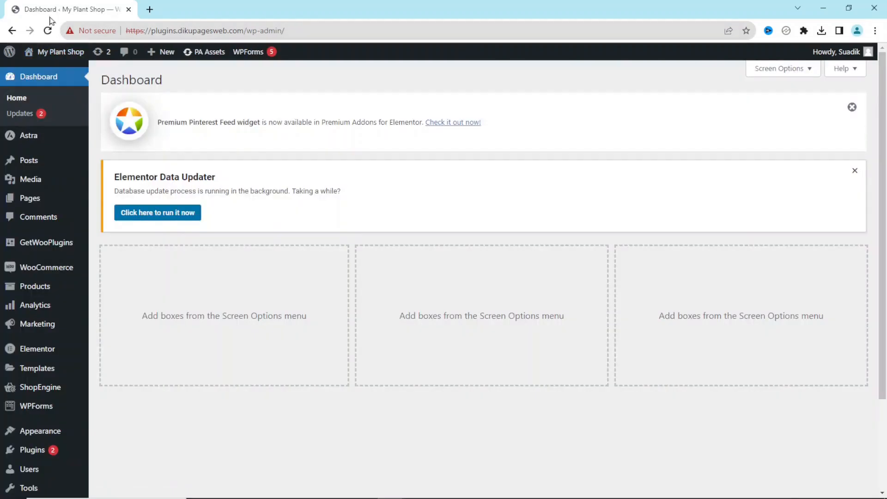
mouse_move(34, 287)
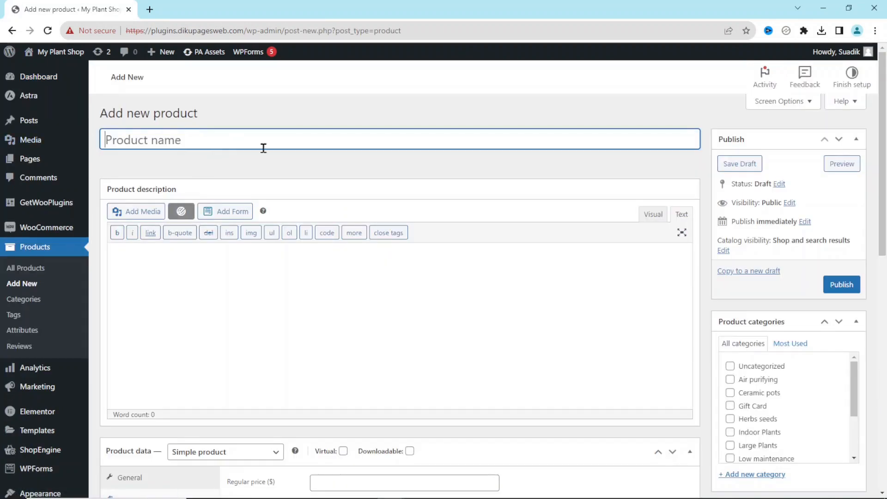
mouse_move(237, 131)
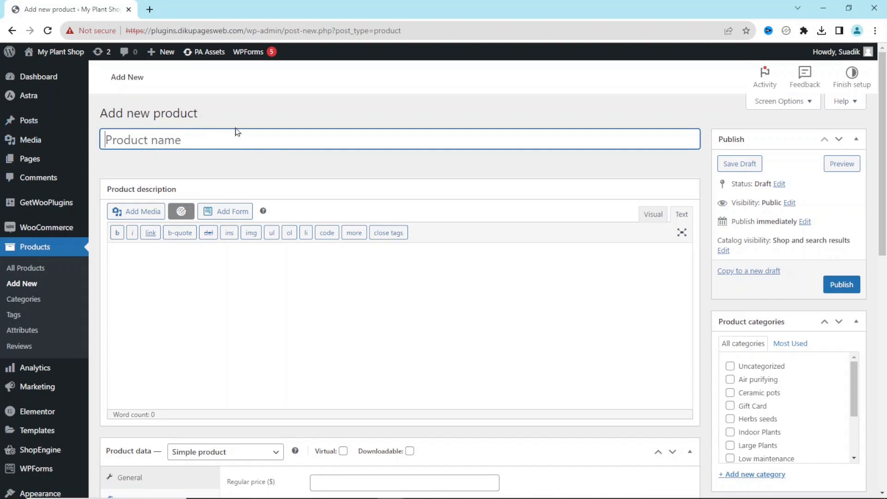
- Enter 'Best Web Hosting Provider' as the new product's name
type("Best")
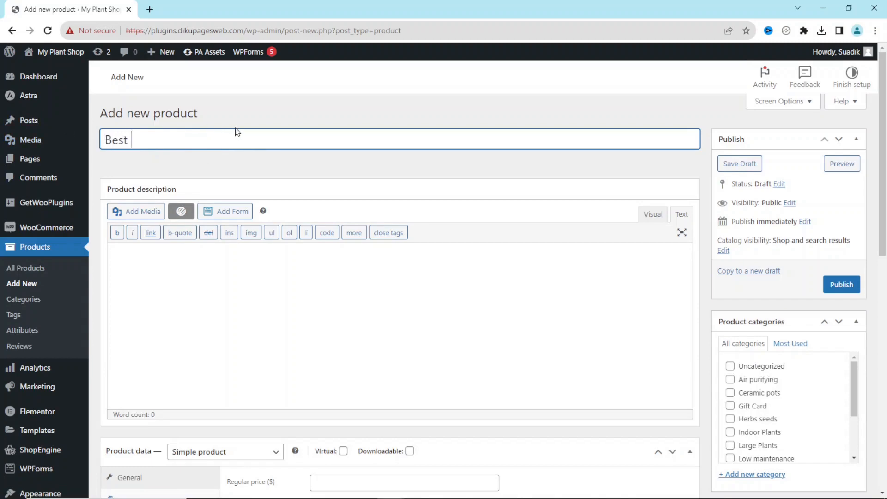
type("Web H")
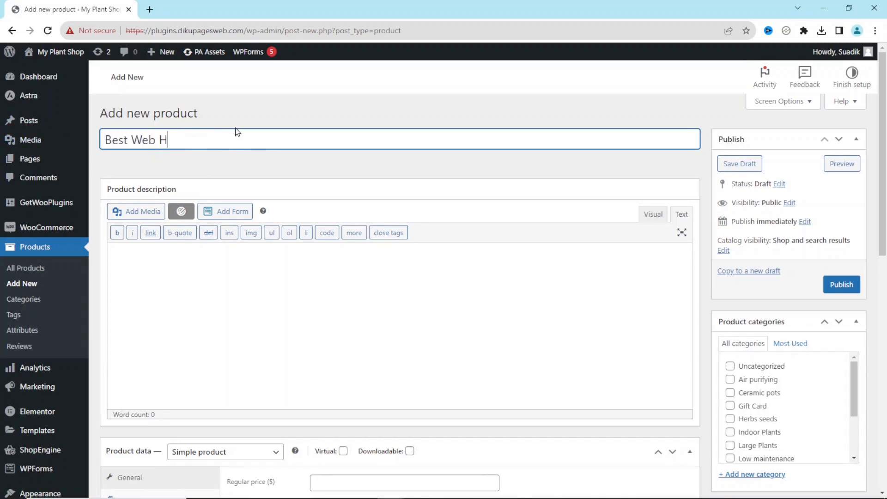
type("osting")
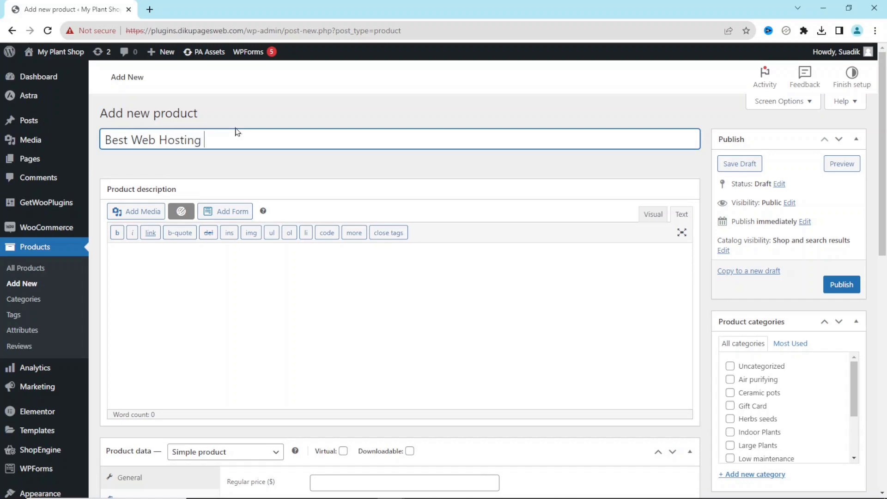
type("Proi")
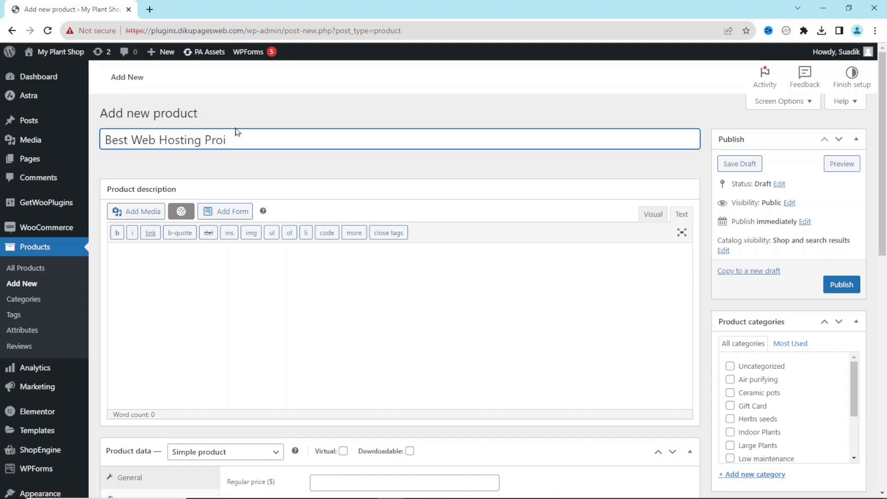
type("vider")
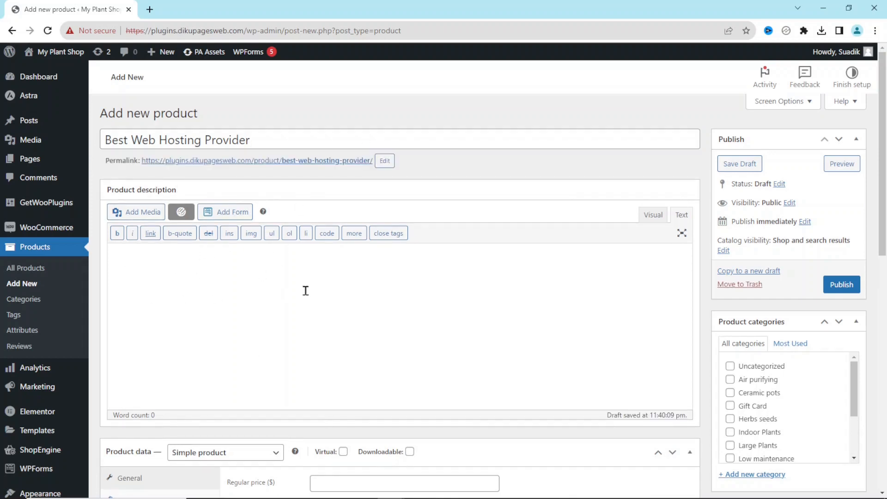
mouse_move(260, 336)
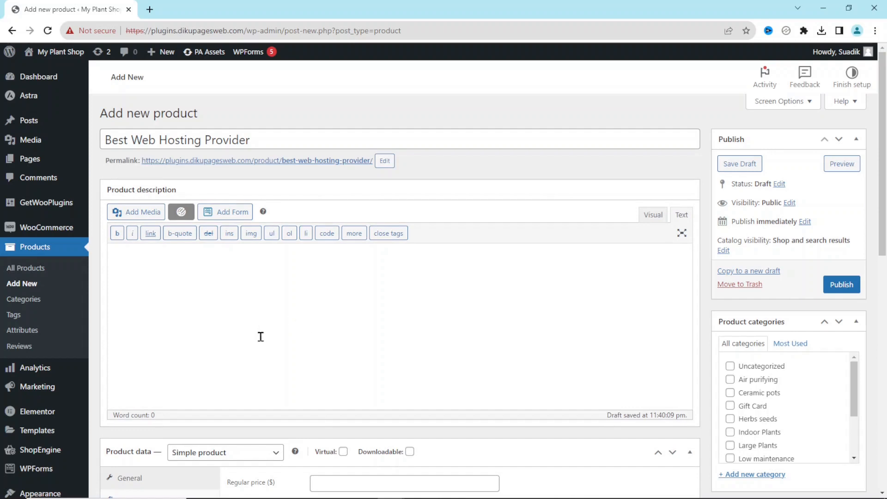
- Add the Asura Hosting description text and set the product type to External/Affiliate product
type("Asura Hosting is a web hosting company that provides various hosting services to individuals and businesses. They offer shared hosting, VPS (Virtual Private Server) hosting, and dedicated server hosting options. Asura Hosting aims to deliver reliable and affordable hosting solutions with a focus on customer satisfaction and support.")
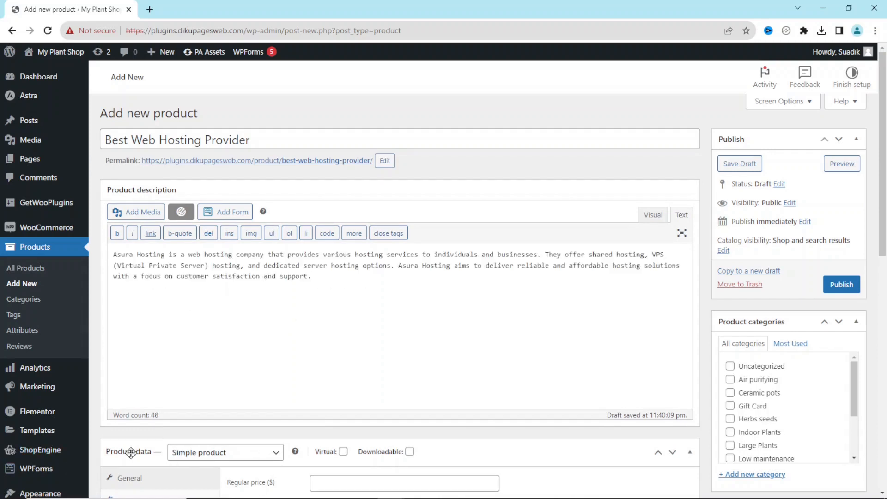
left_click(224, 452)
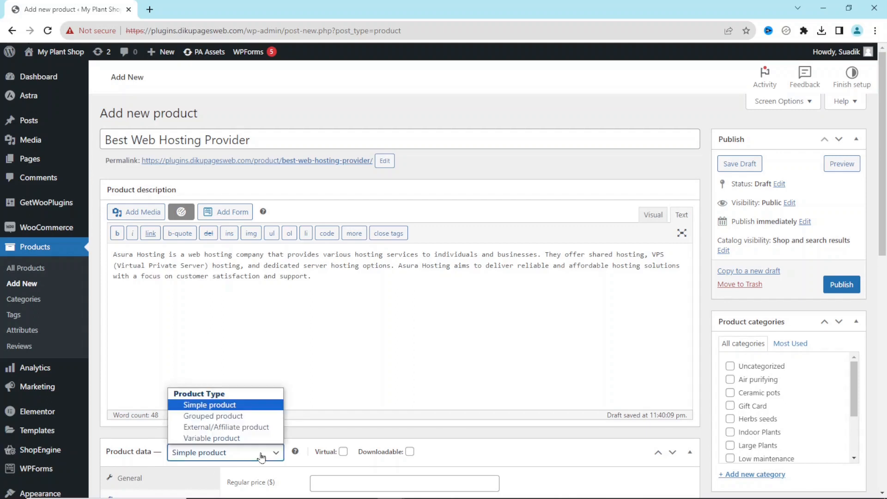
mouse_move(225, 427)
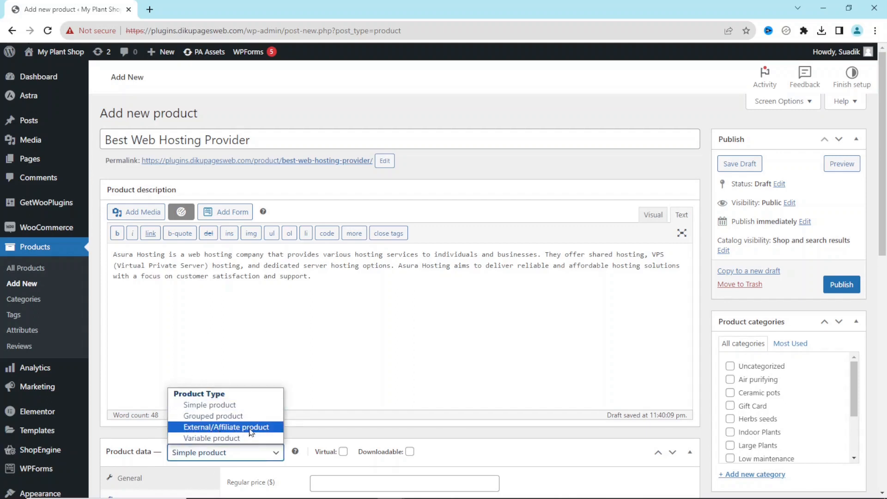
left_click(226, 426)
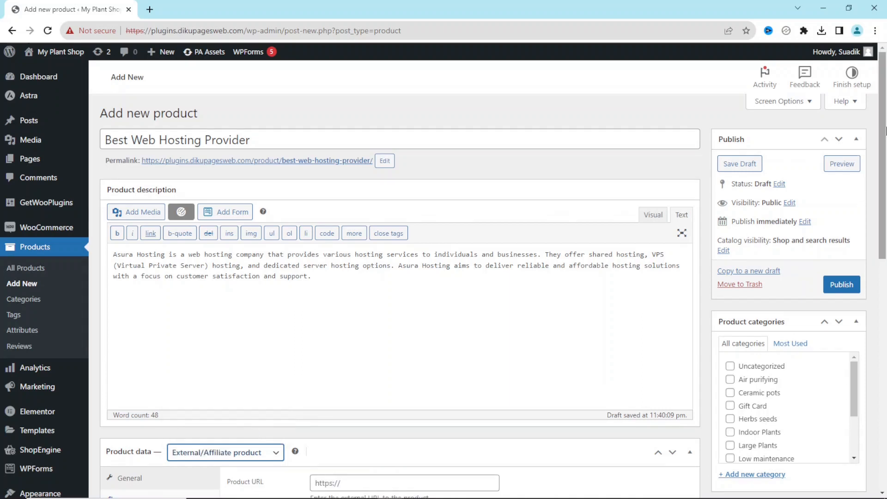
- Reach the Product URL field under Product data, ready for the external link
scroll("down", 3)
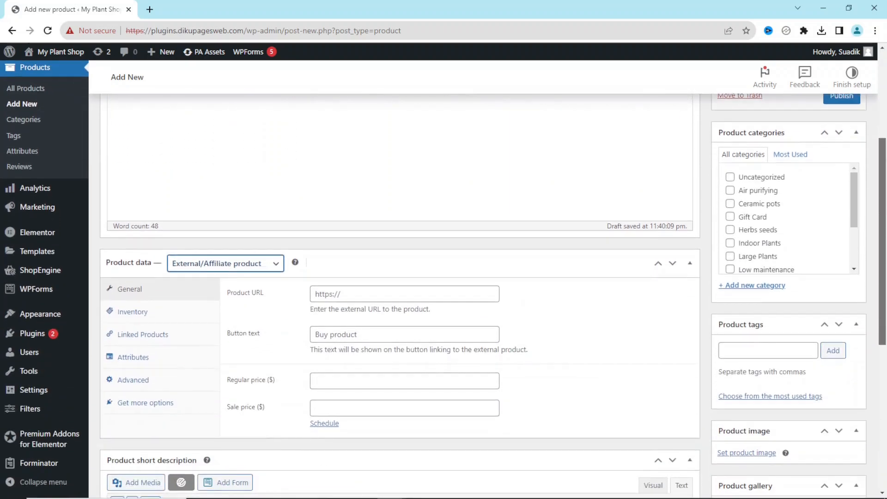
mouse_move(300, 342)
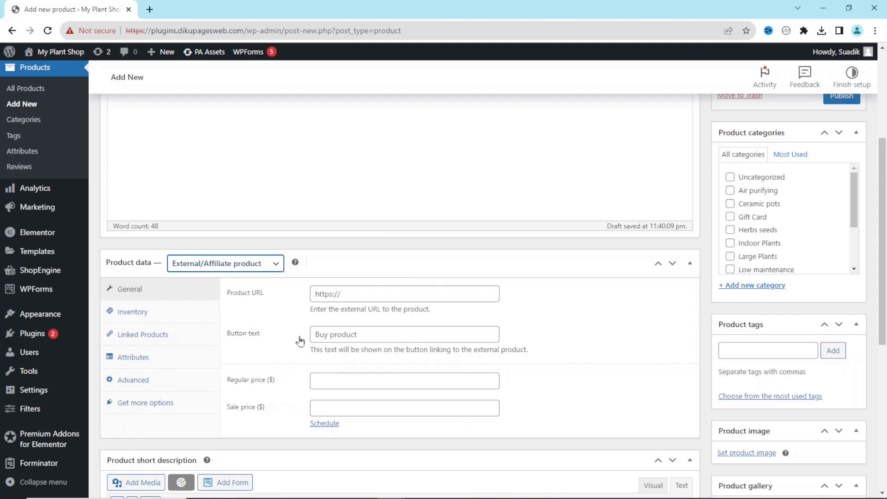
mouse_move(247, 289)
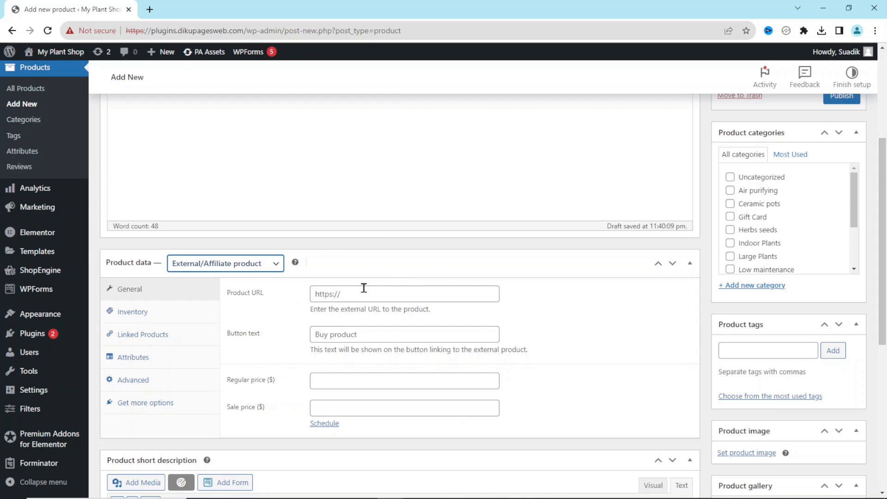
left_click(403, 293)
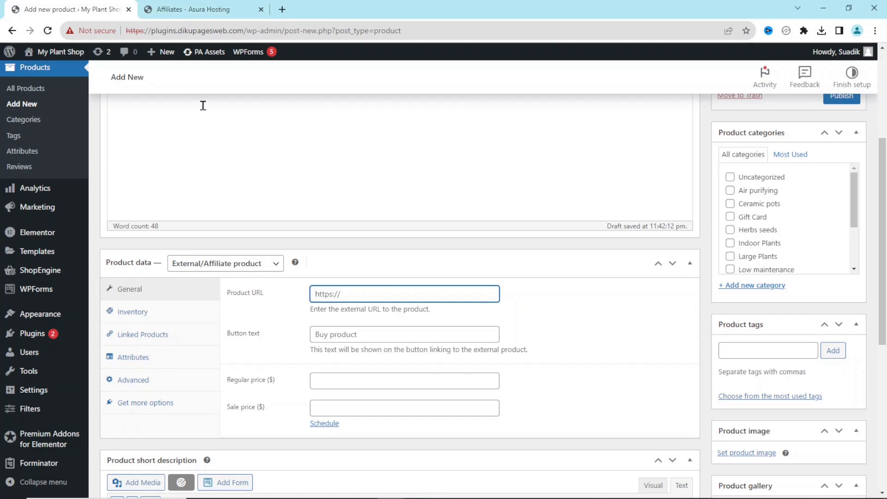
mouse_move(206, 132)
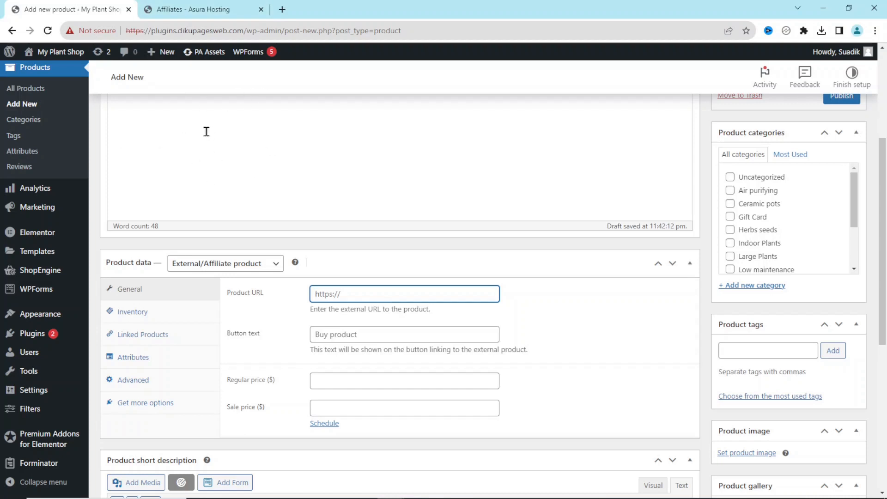
- Copy the Unique Referral Link from the Asura Hosting affiliates page for the Product URL
left_click(195, 9)
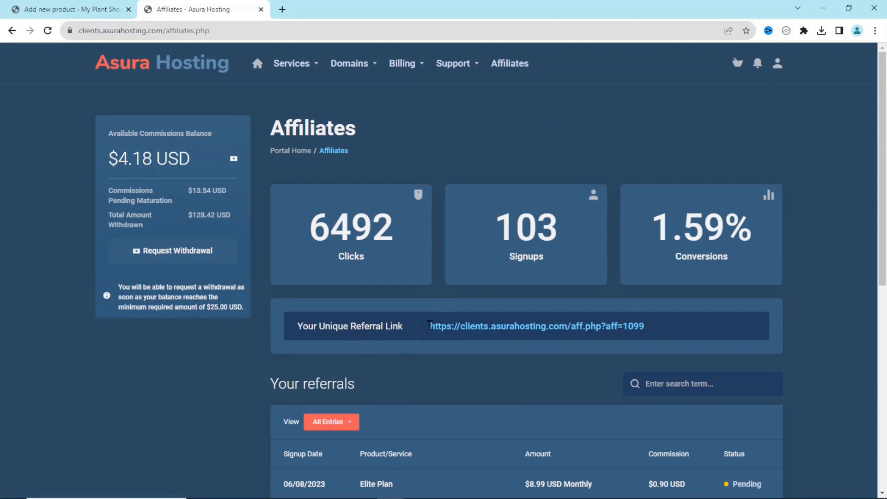
right_click(599, 326)
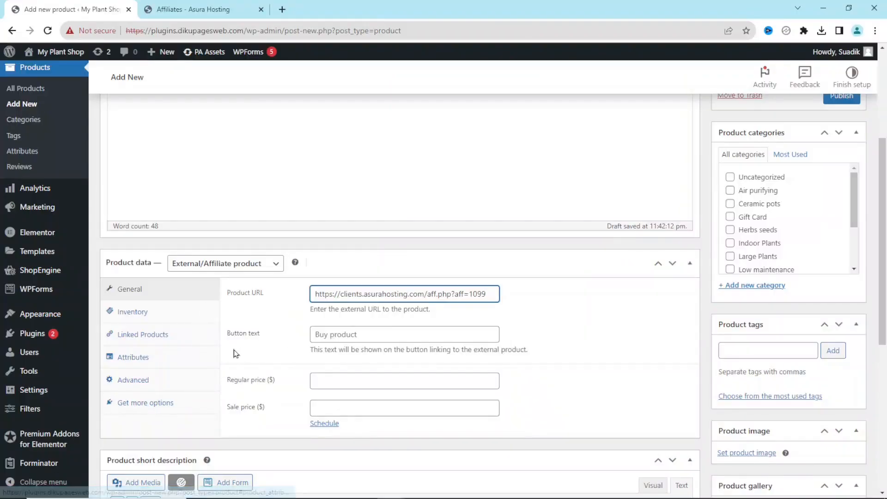
- Set the button text to 'Get Hosting' and the regular price to 1
left_click(404, 334)
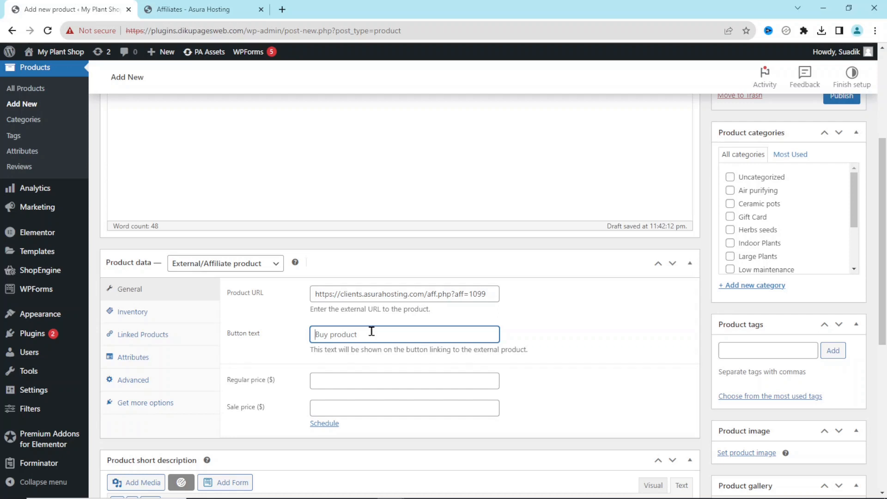
type("G")
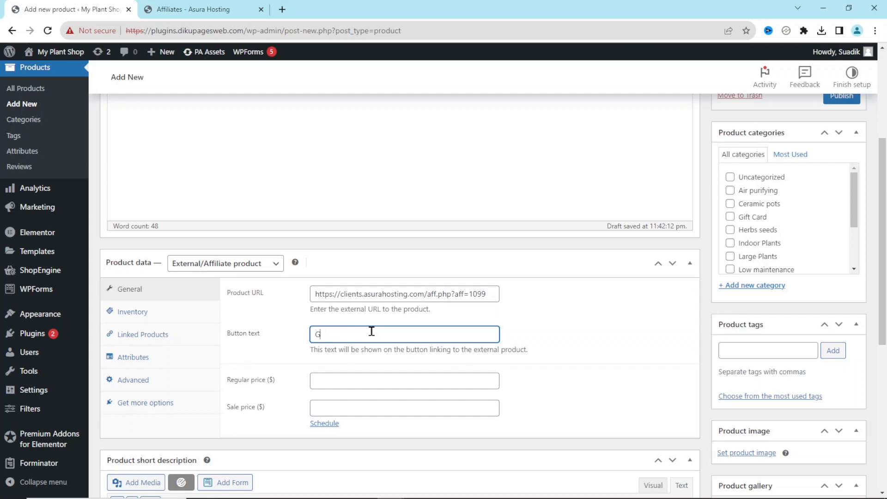
type("et Hosting")
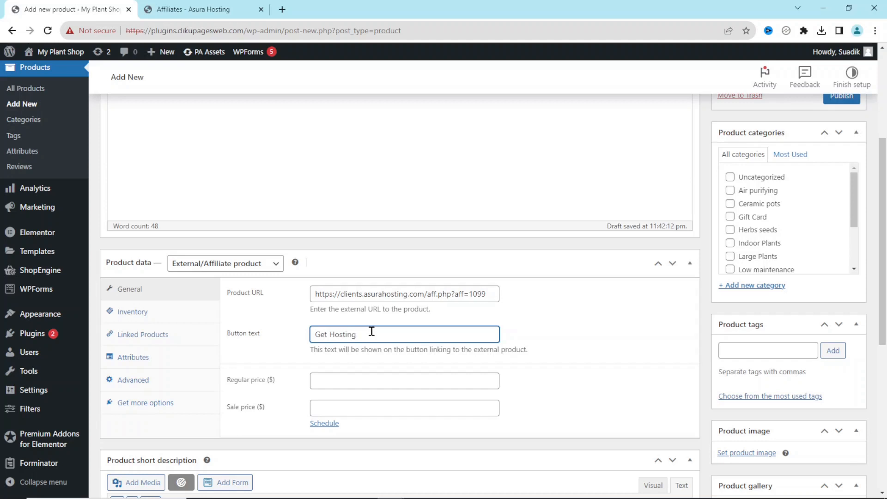
left_click(403, 380)
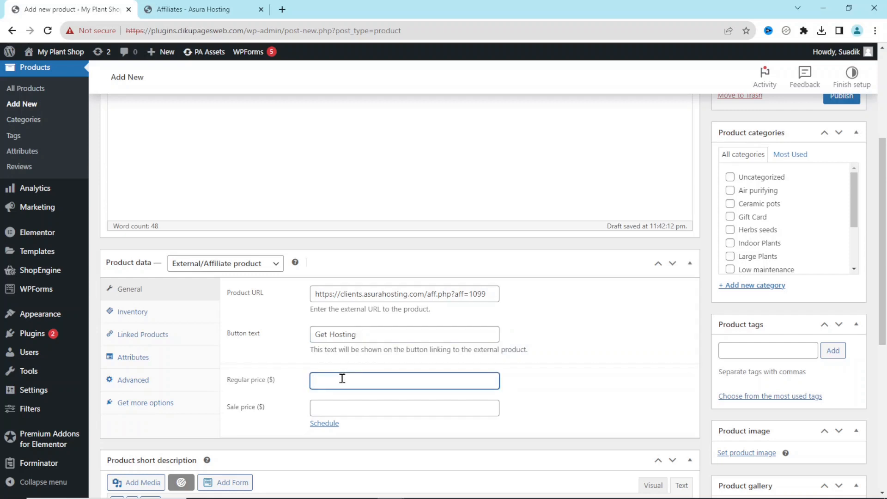
type("1")
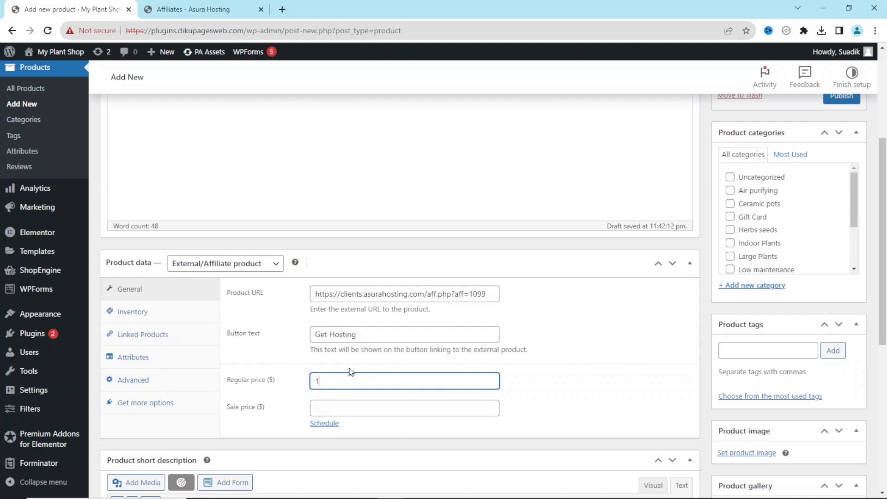
scroll("down", 3)
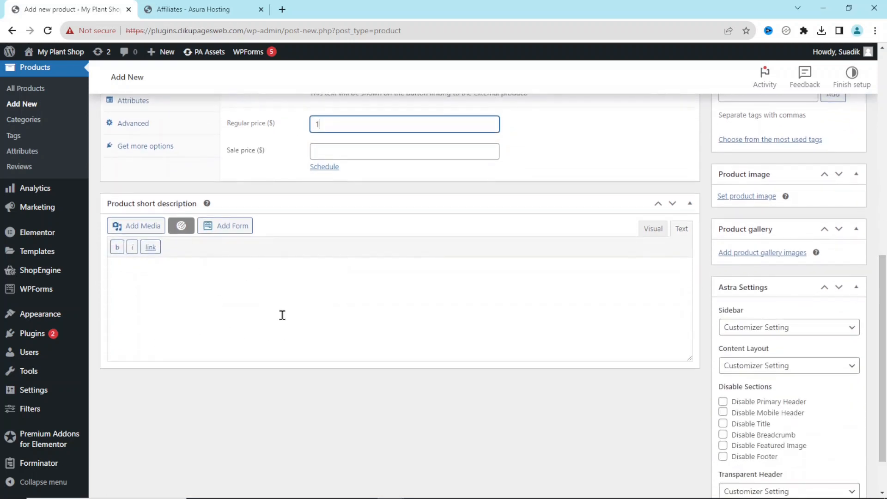
left_click(238, 277)
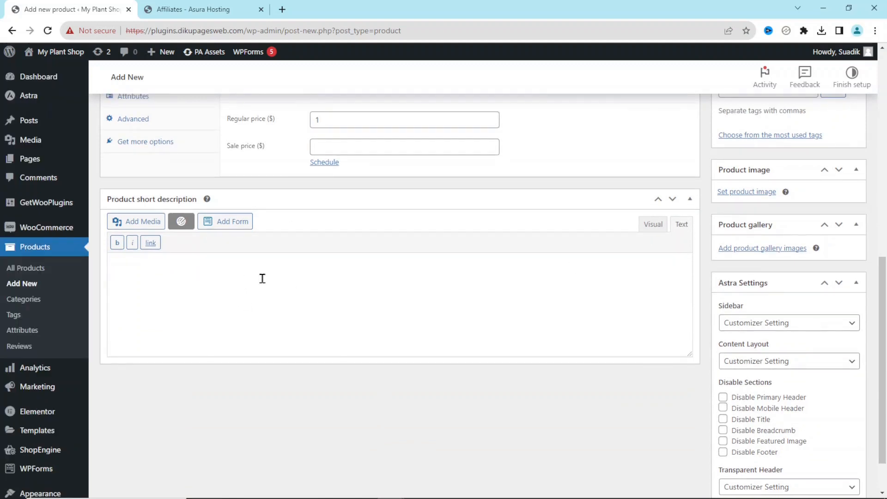
- Enter the one-sentence Asura Hosting summary as the product short description
type("Asura Hosting is a web hosting company that provides various hosting services to individuals and businesses.")
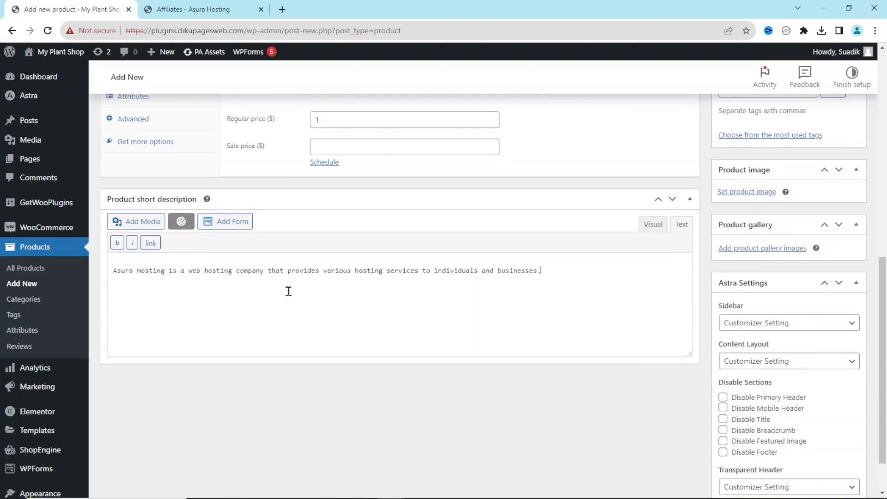
scroll("down", 3)
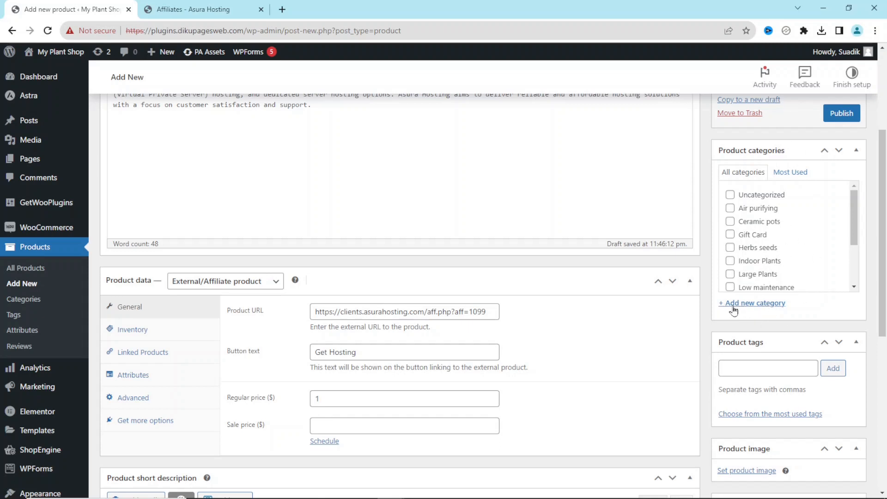
mouse_move(755, 306)
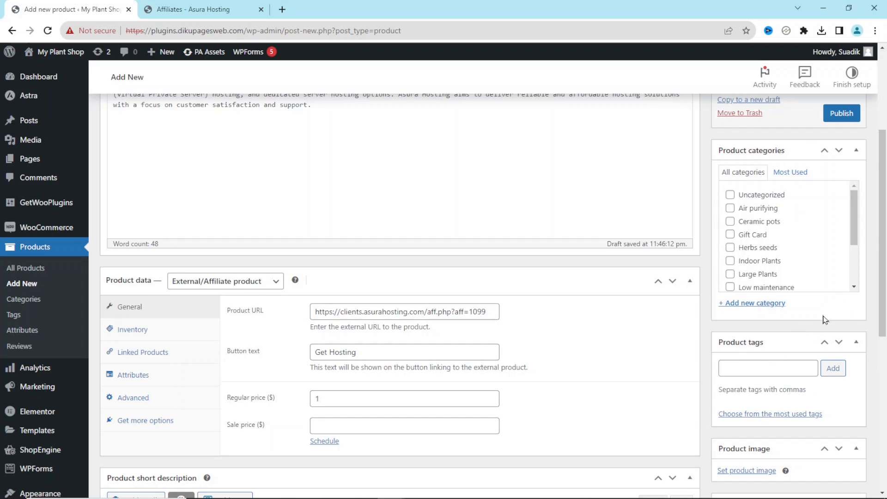
mouse_move(795, 400)
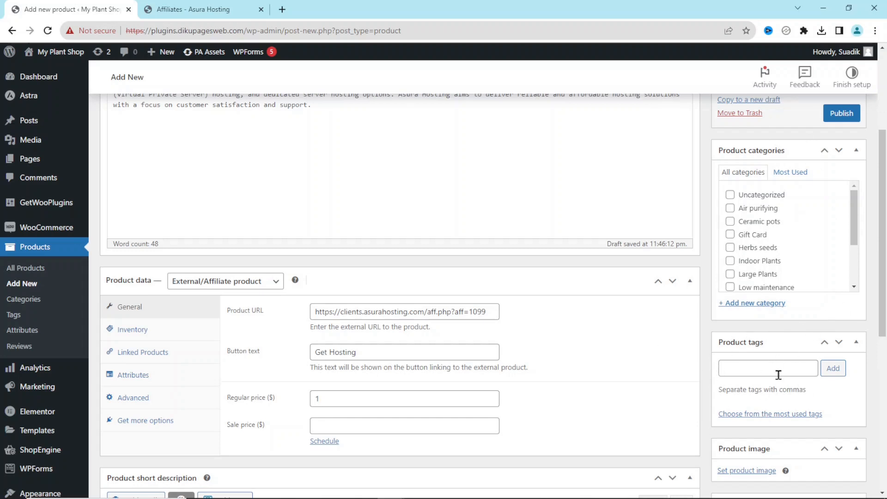
- Add the product tag 'web hosting'
left_click(767, 367)
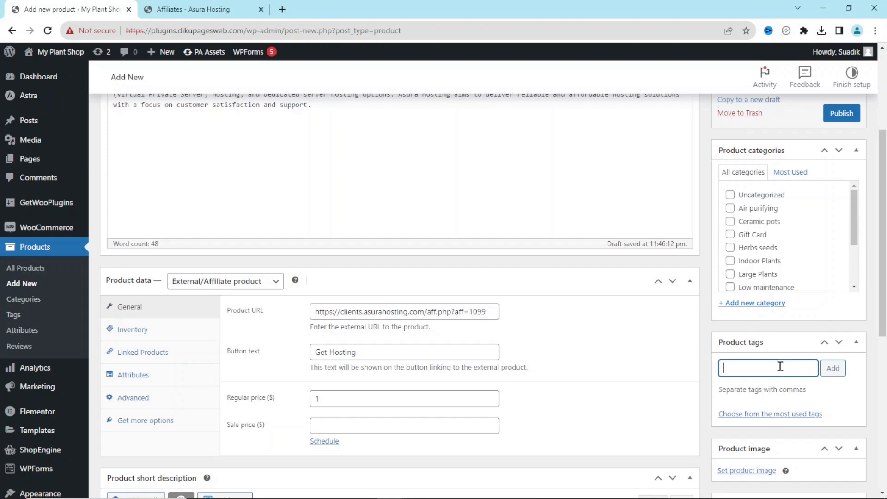
type("web hosting")
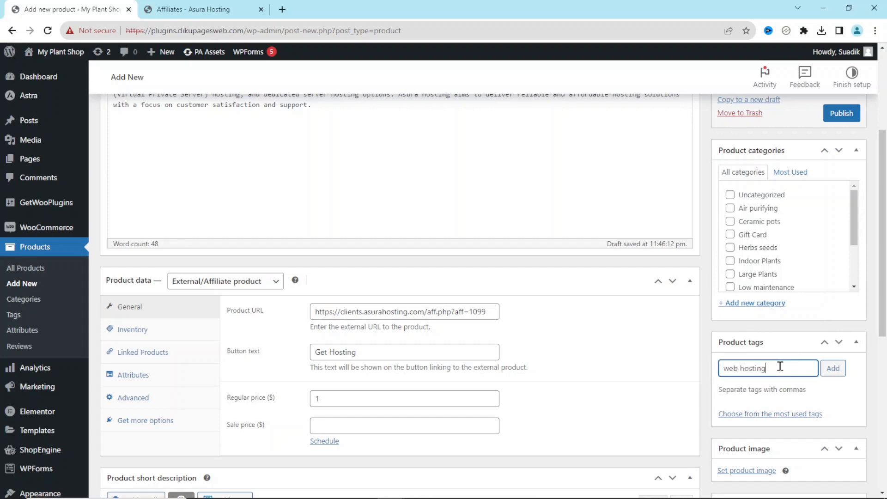
left_click(832, 367)
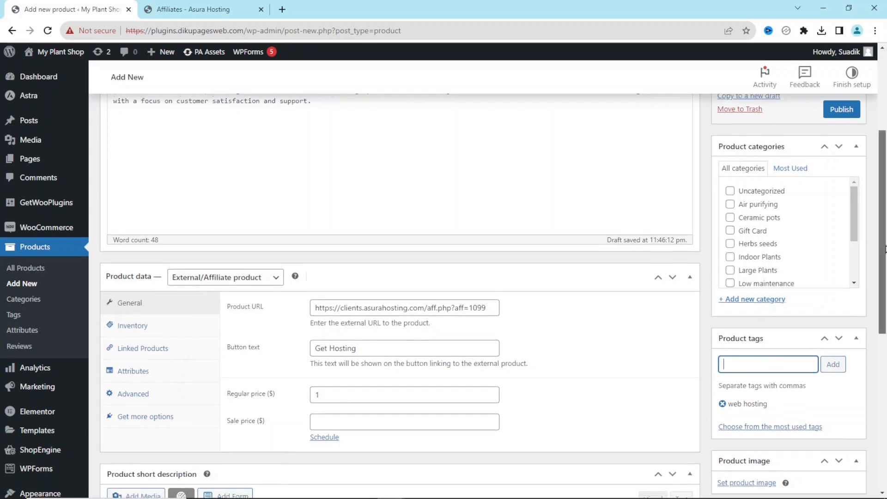
scroll("down", 3)
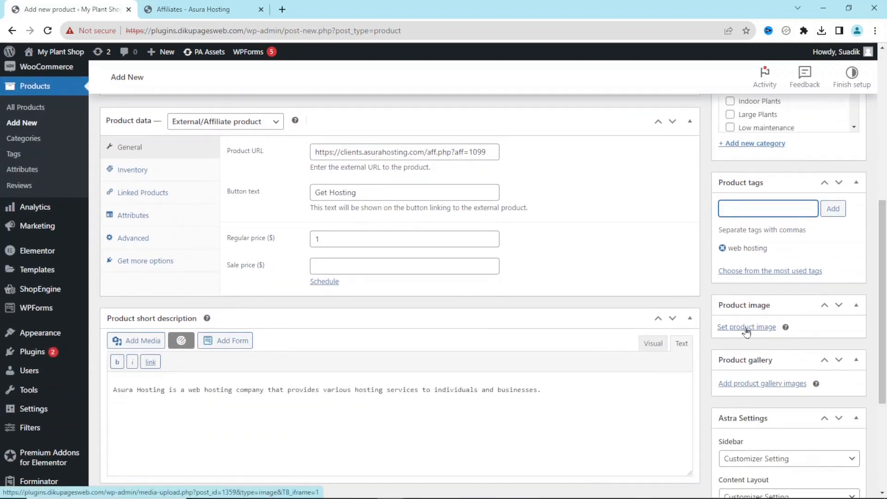
- Upload the 'web hosting' picture from the computer and set it as the product image
left_click(746, 326)
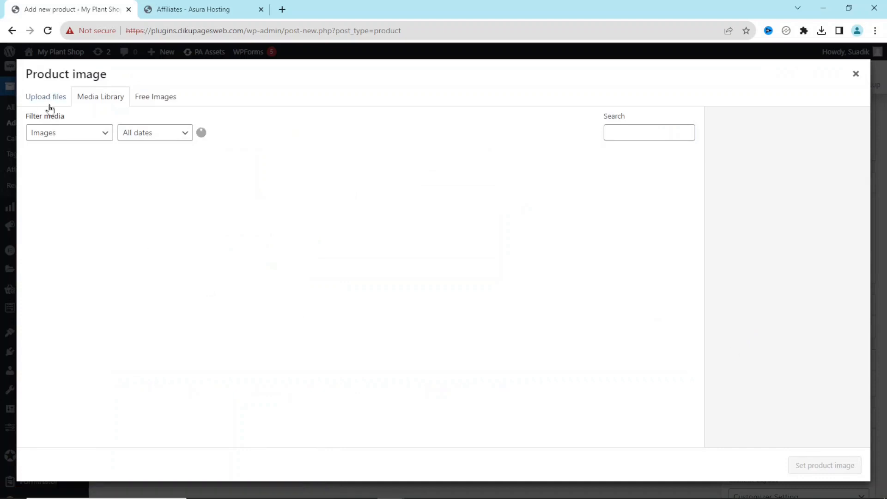
left_click(45, 96)
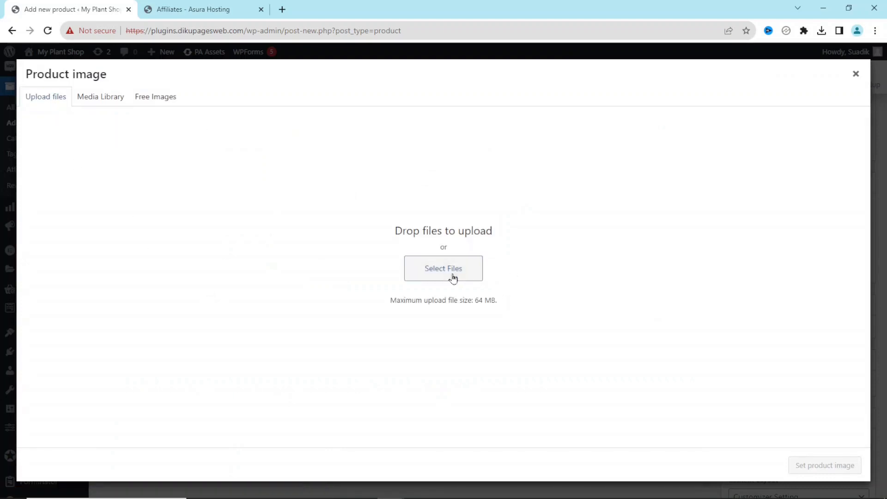
left_click(442, 268)
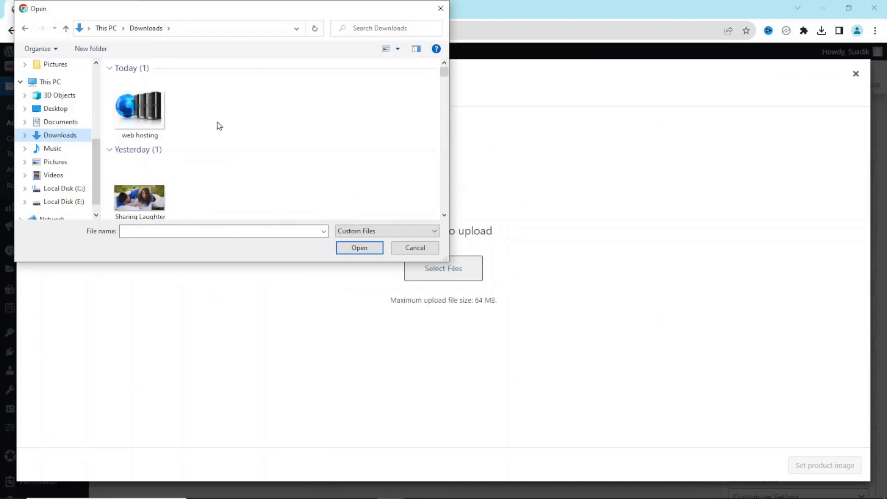
left_click(138, 107)
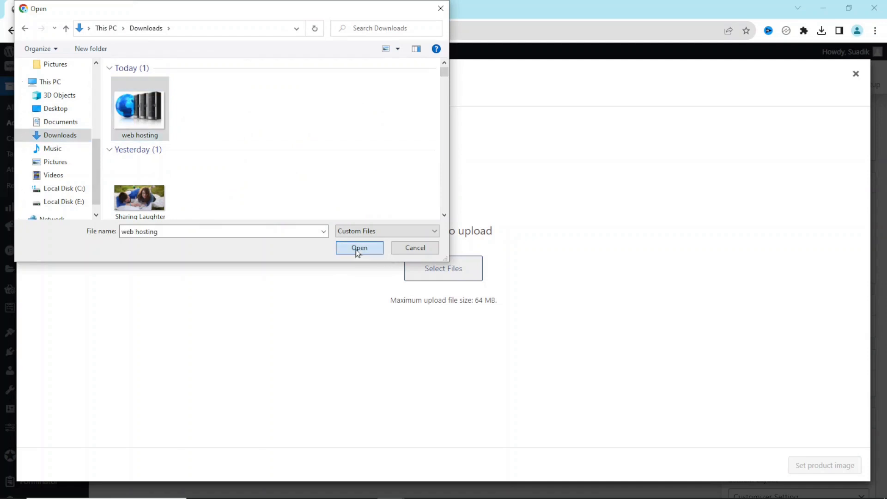
left_click(359, 247)
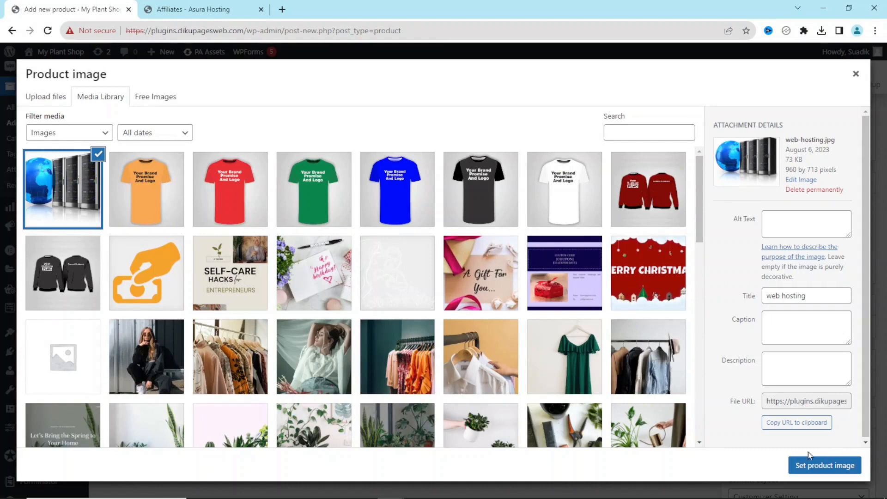
left_click(823, 465)
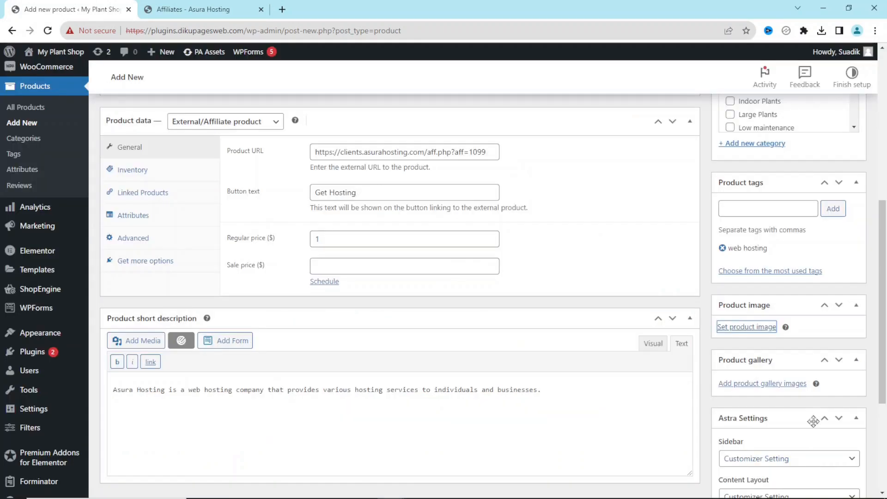
left_click(745, 326)
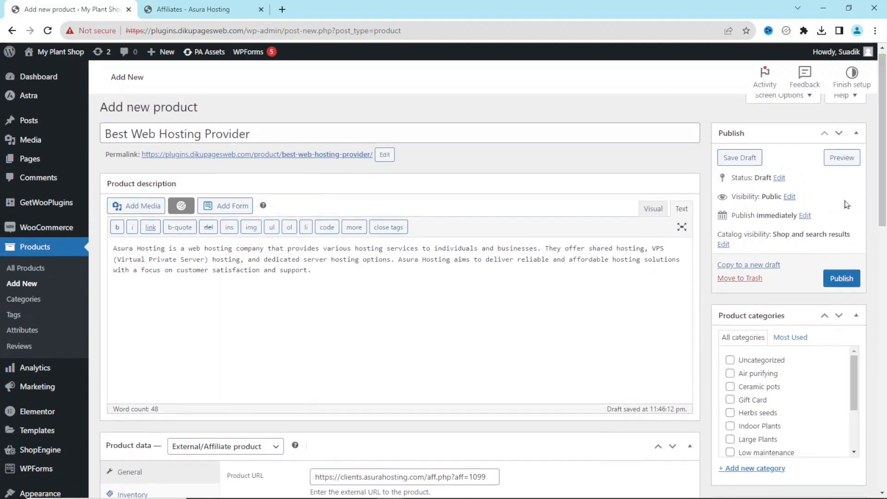
- Publish the product and view its live page in a new tab from the View Product notice
left_click(841, 278)
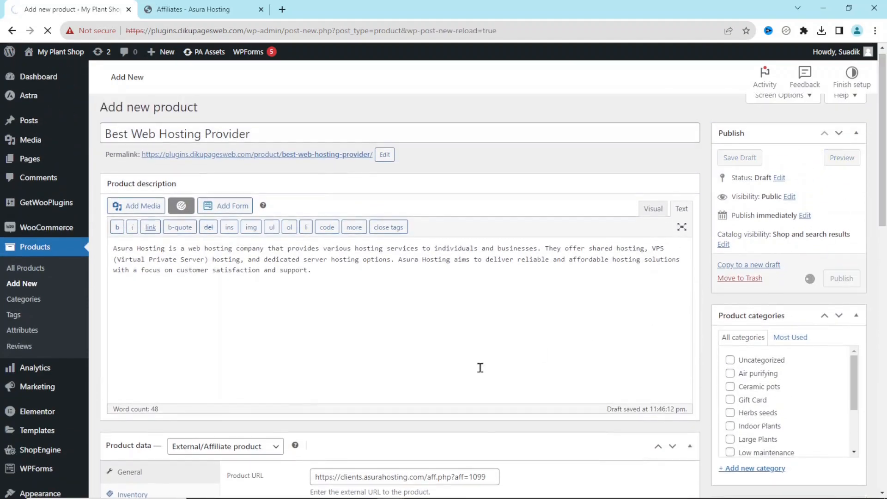
left_click(840, 278)
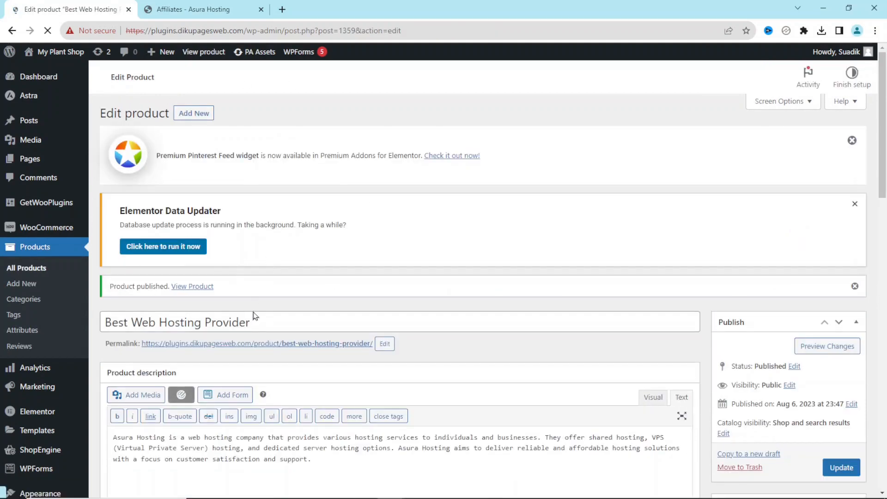
right_click(193, 286)
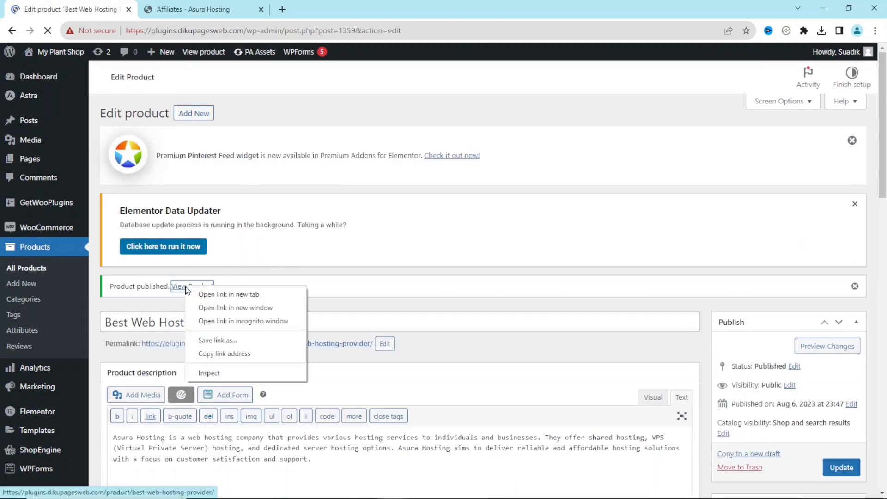
left_click(228, 294)
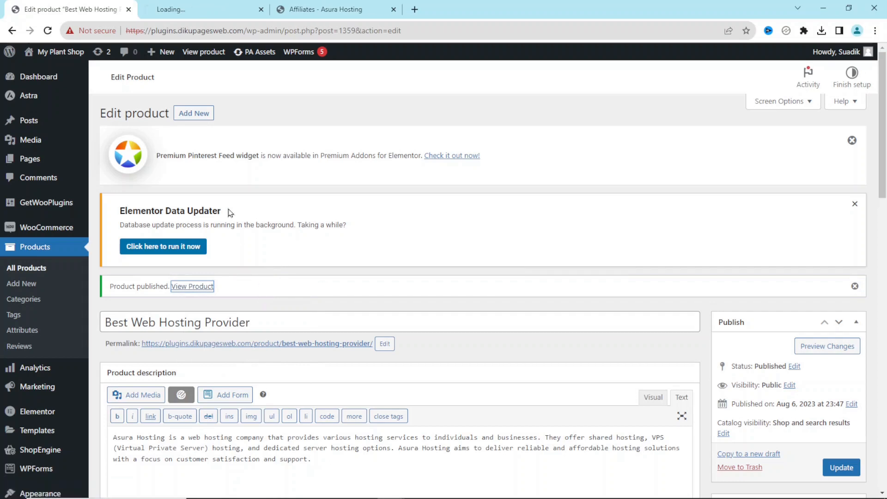
left_click(192, 286)
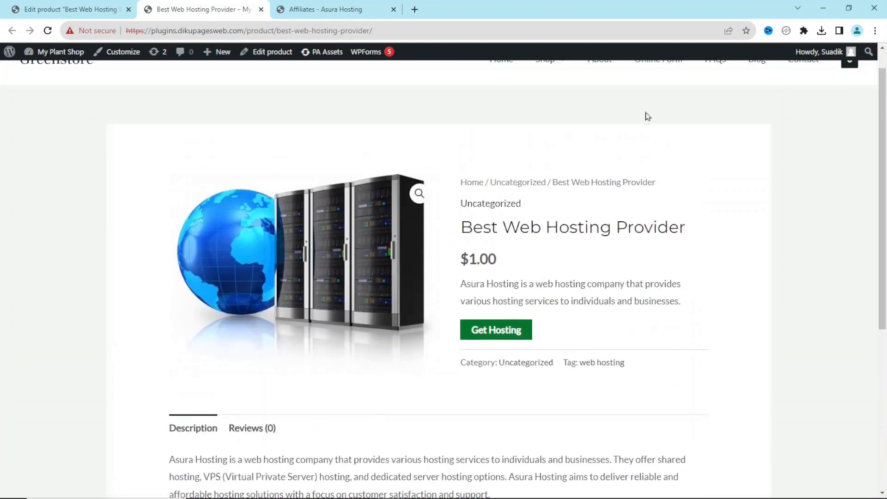
mouse_move(291, 109)
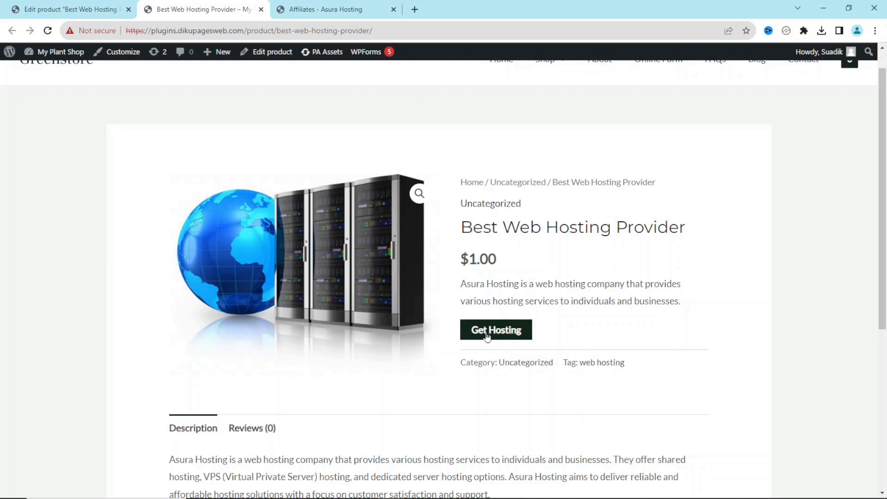
- Follow the product's Get Hosting button to the Asura Hosting site
left_click(495, 330)
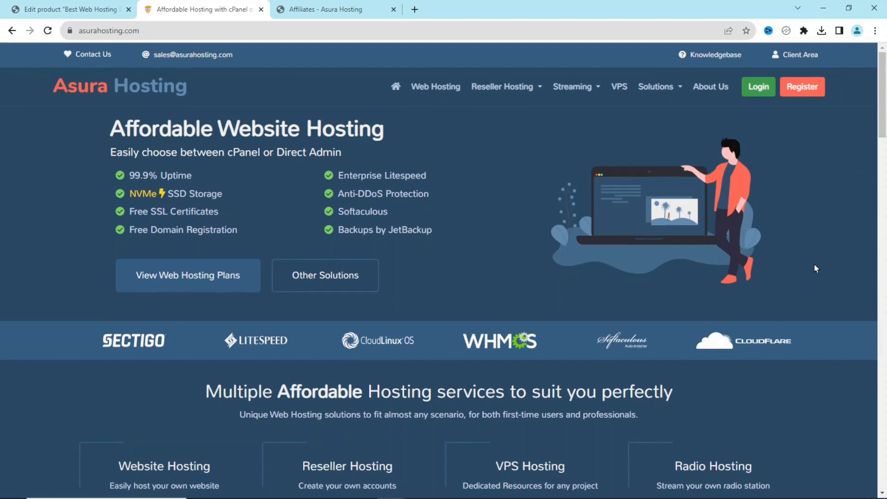
- Close the 'Affiliates - Asura Hosting' tab, leaving the hosting homepage open
left_click(392, 9)
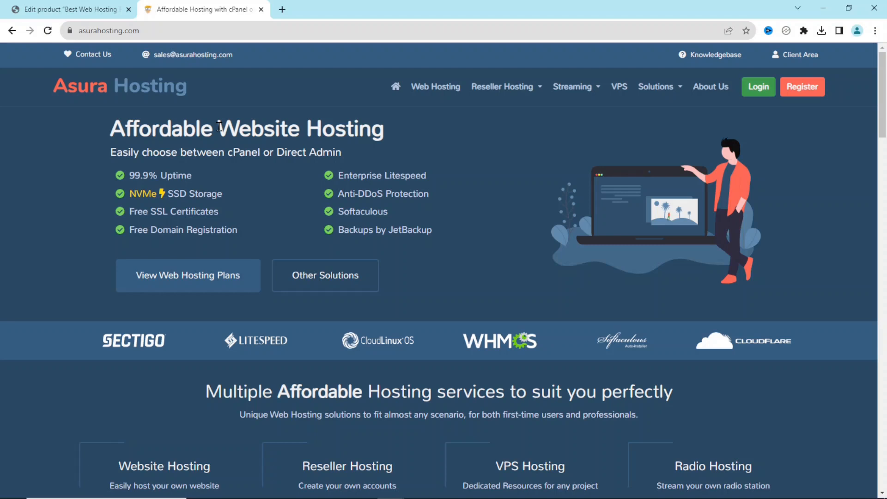
mouse_move(126, 242)
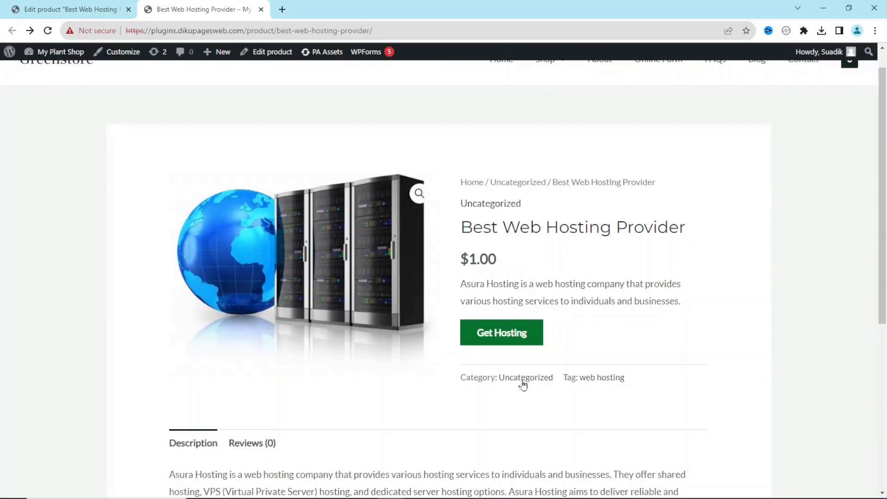
mouse_move(499, 332)
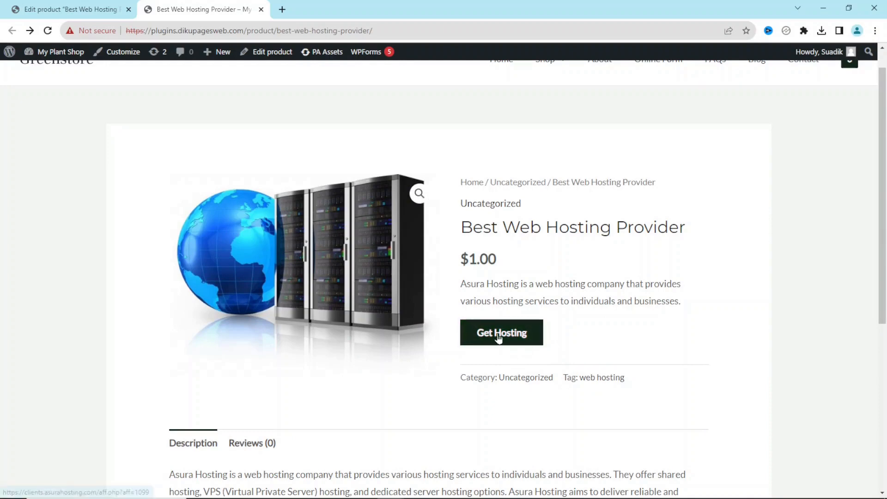
- Confirm Get Hosting opens Asura Hosting in a new tab, then return to the product page
left_click(501, 331)
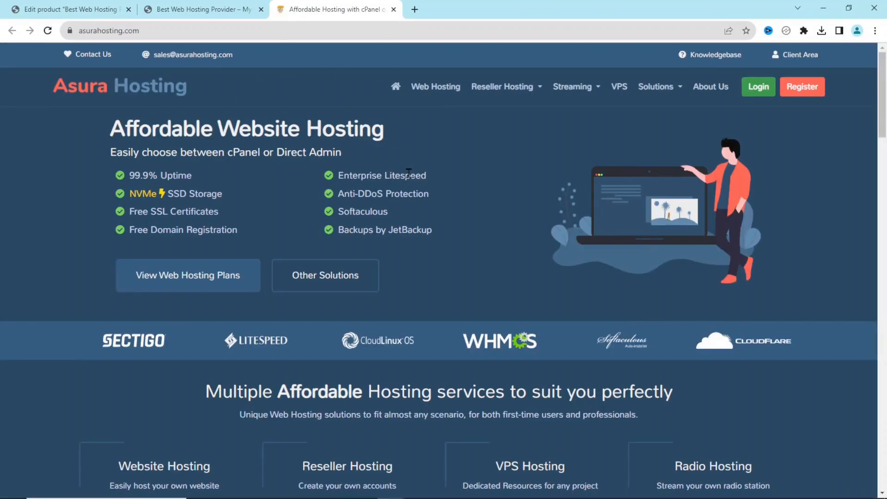
left_click(200, 10)
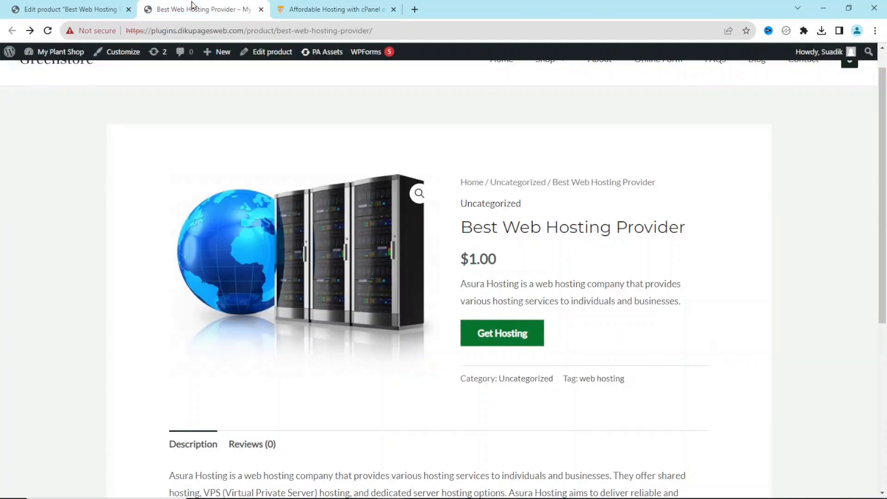